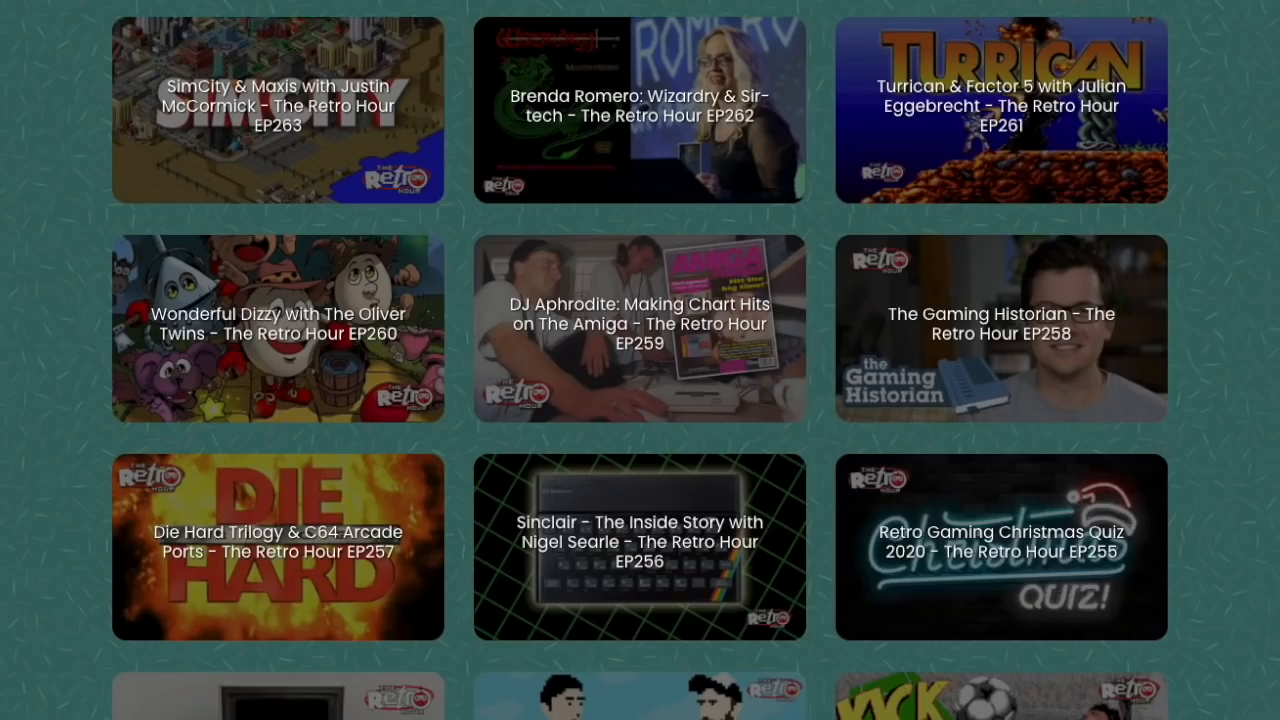
scroll("down", 3)
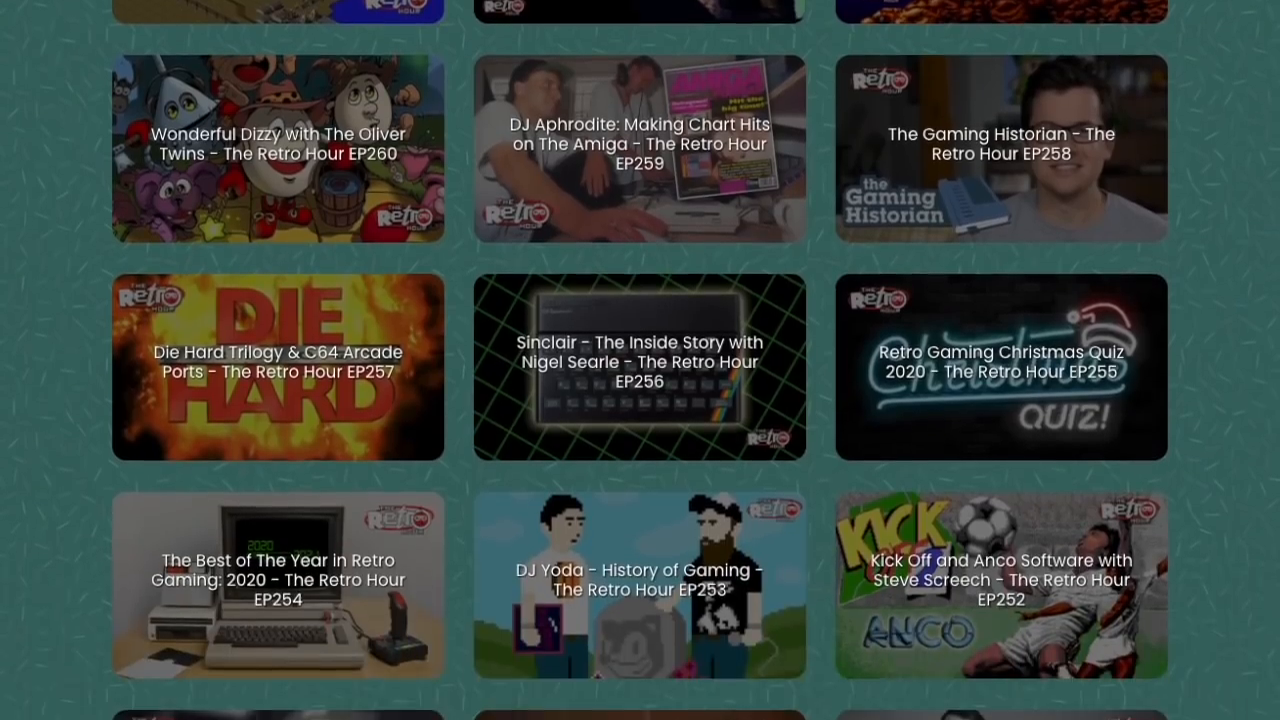
scroll("down", 3)
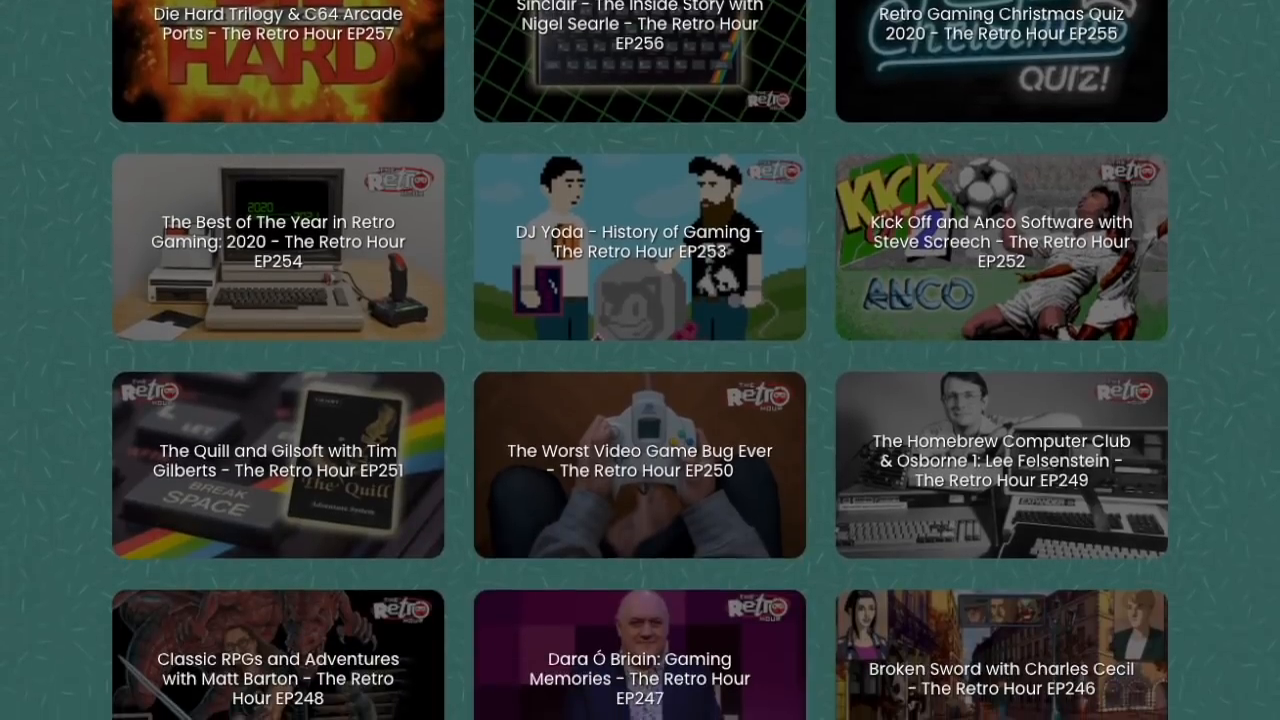
scroll("down", 3)
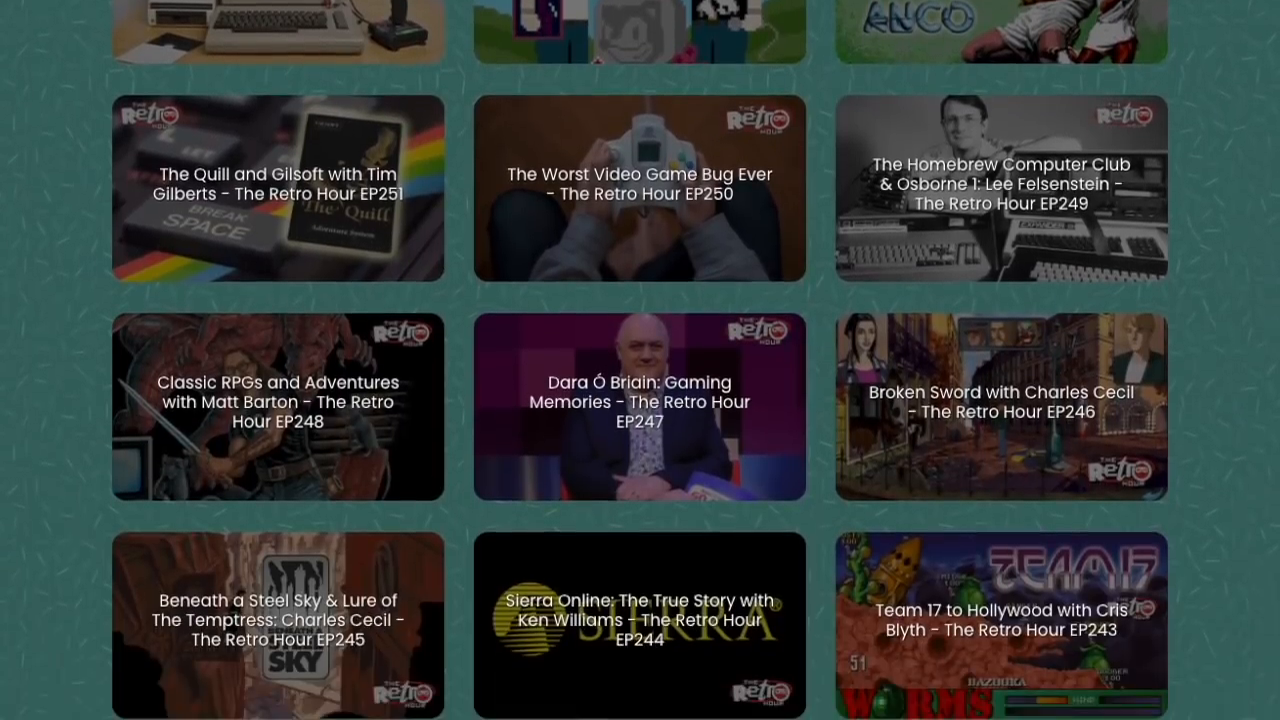
scroll("down", 3)
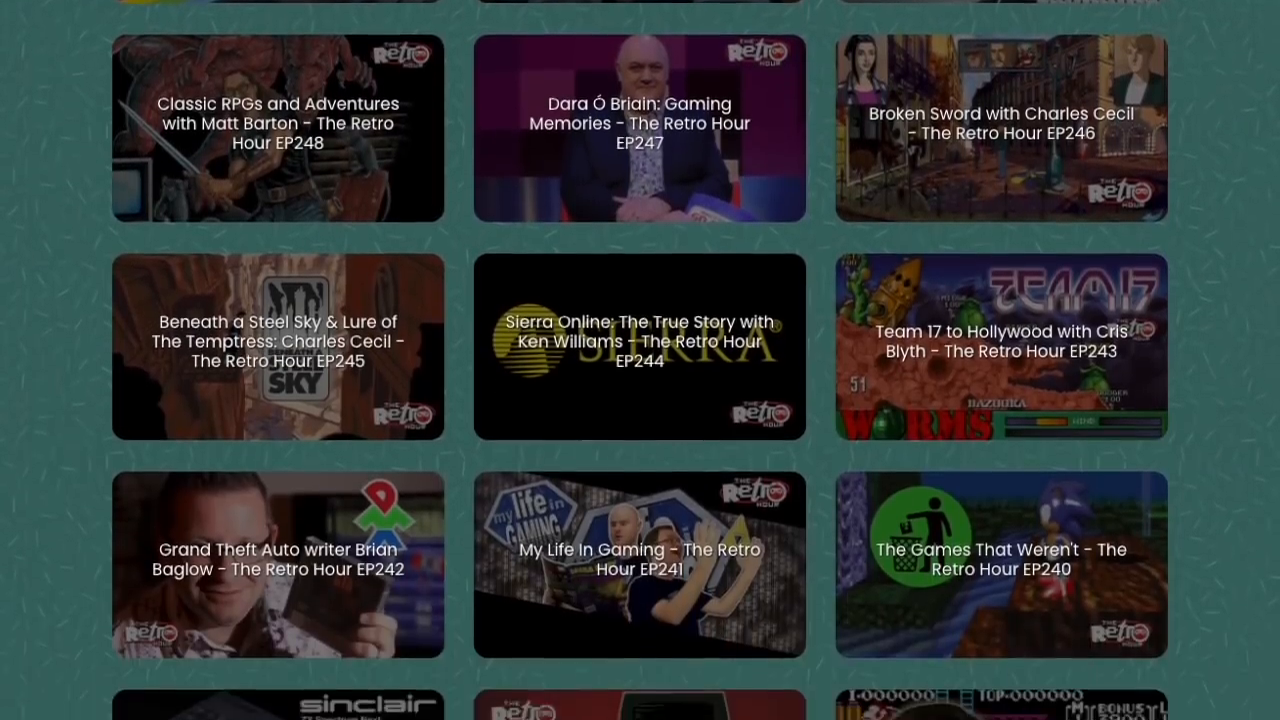
scroll("down", 3)
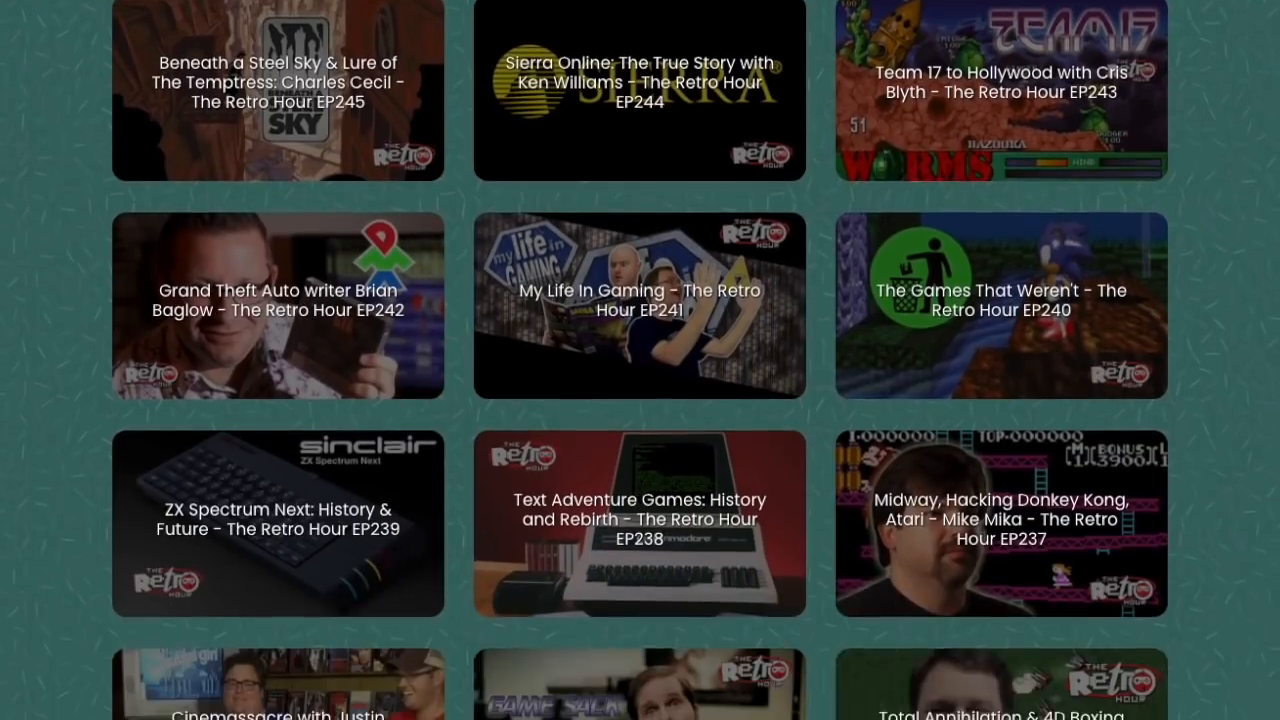
scroll("down", 3)
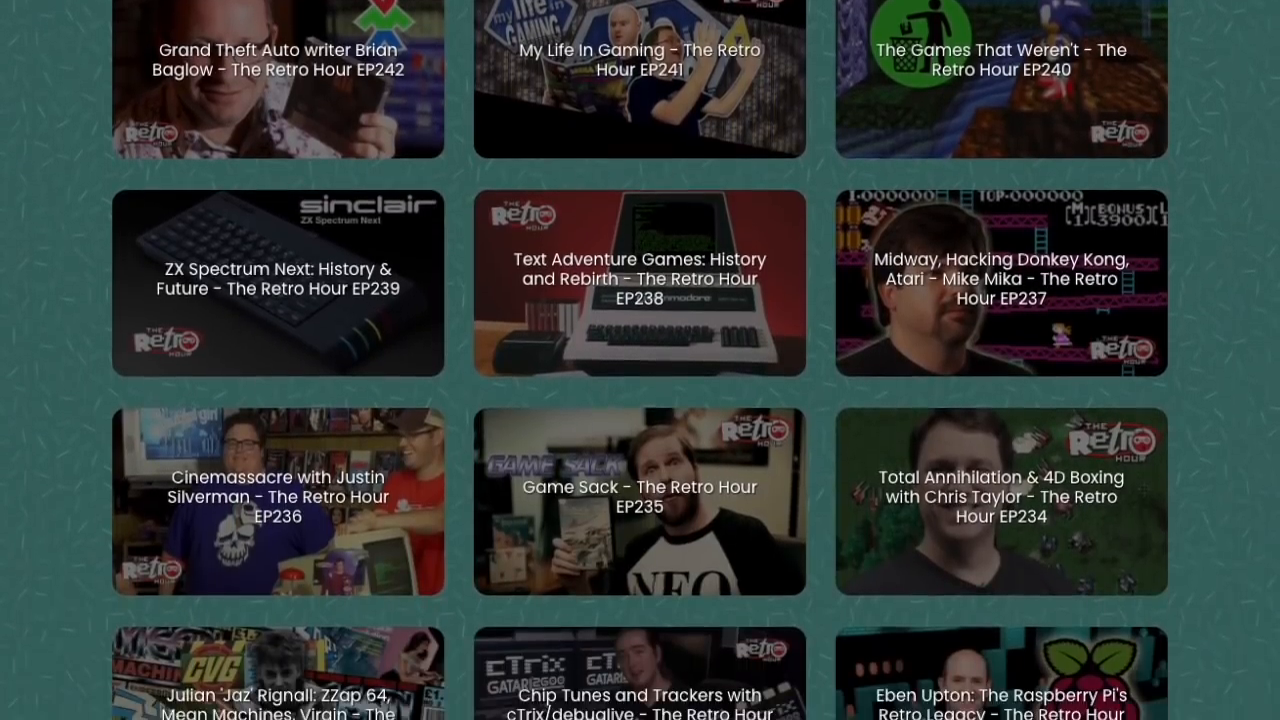
scroll("down", 3)
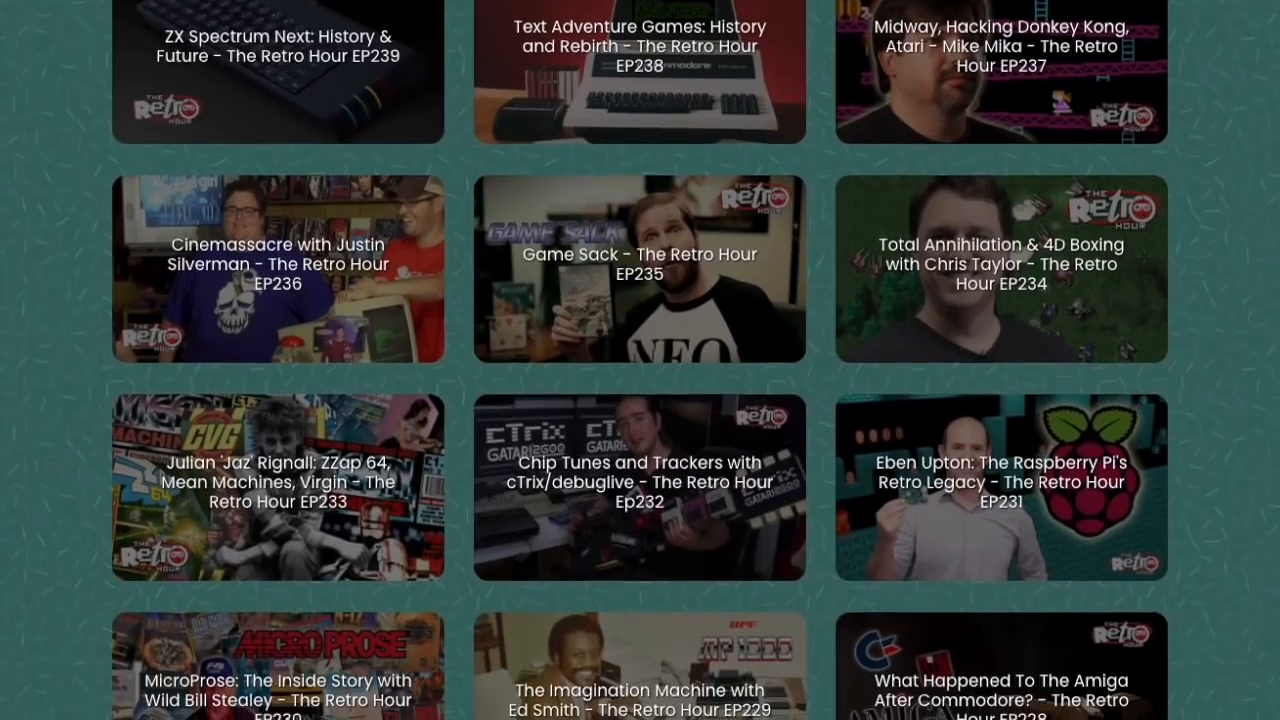
scroll("down", 3)
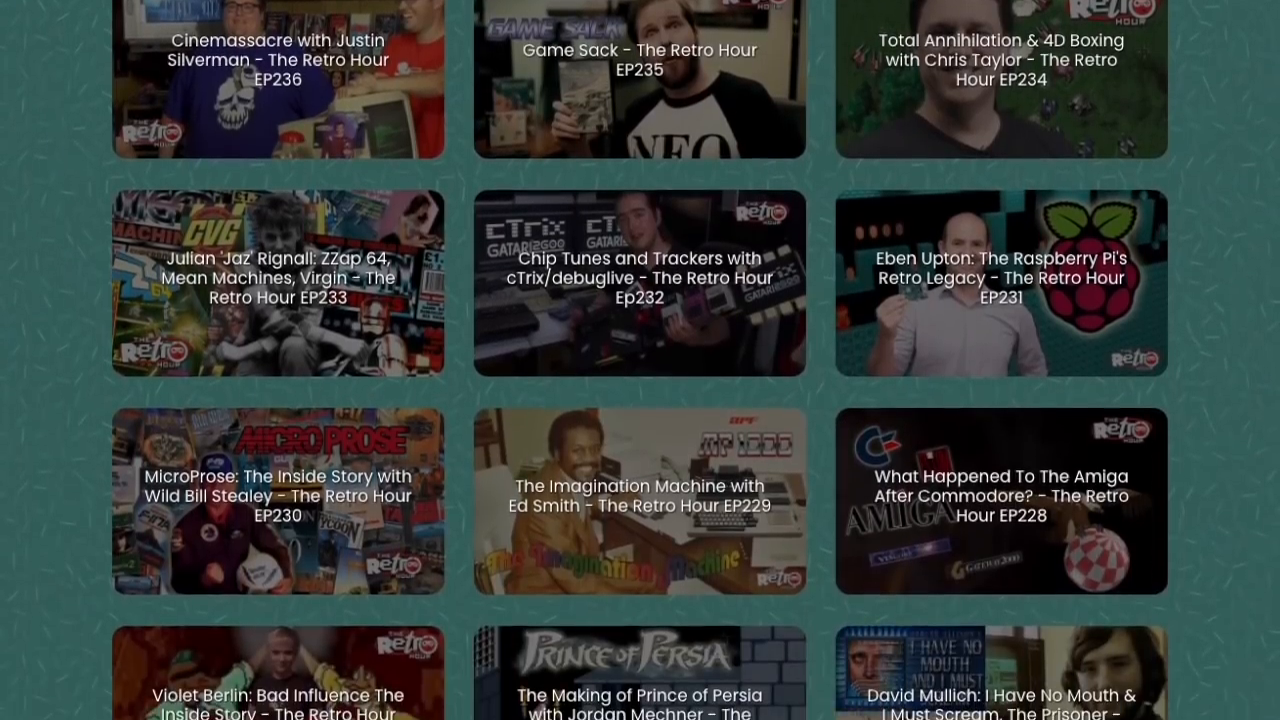